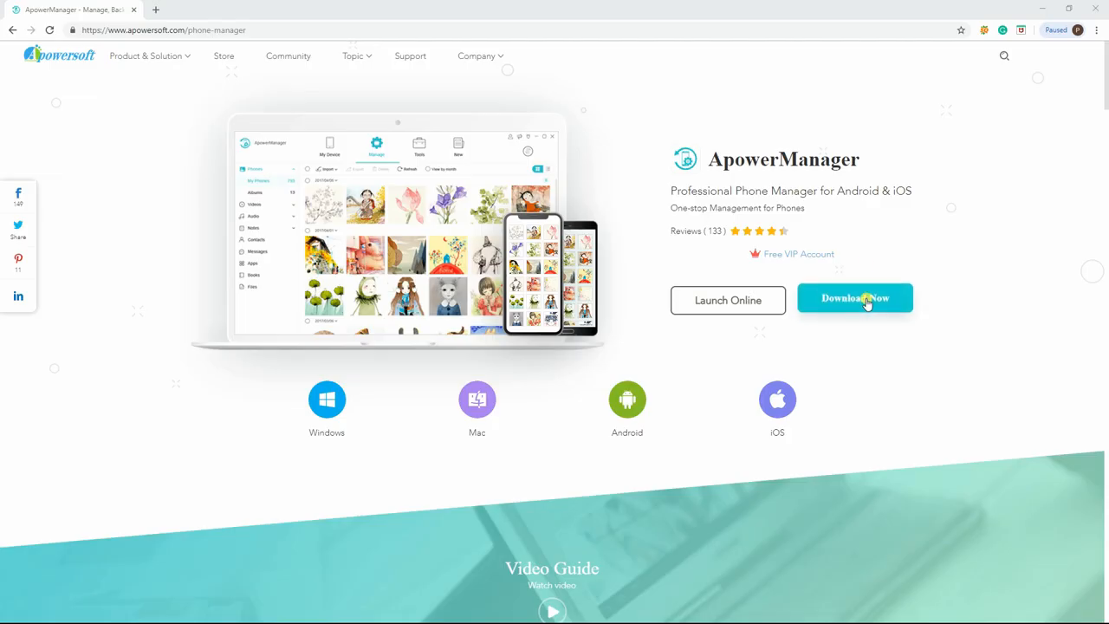
# Download the ApowerManager installer from the Apowersoft product page
pyautogui.click(854, 297)
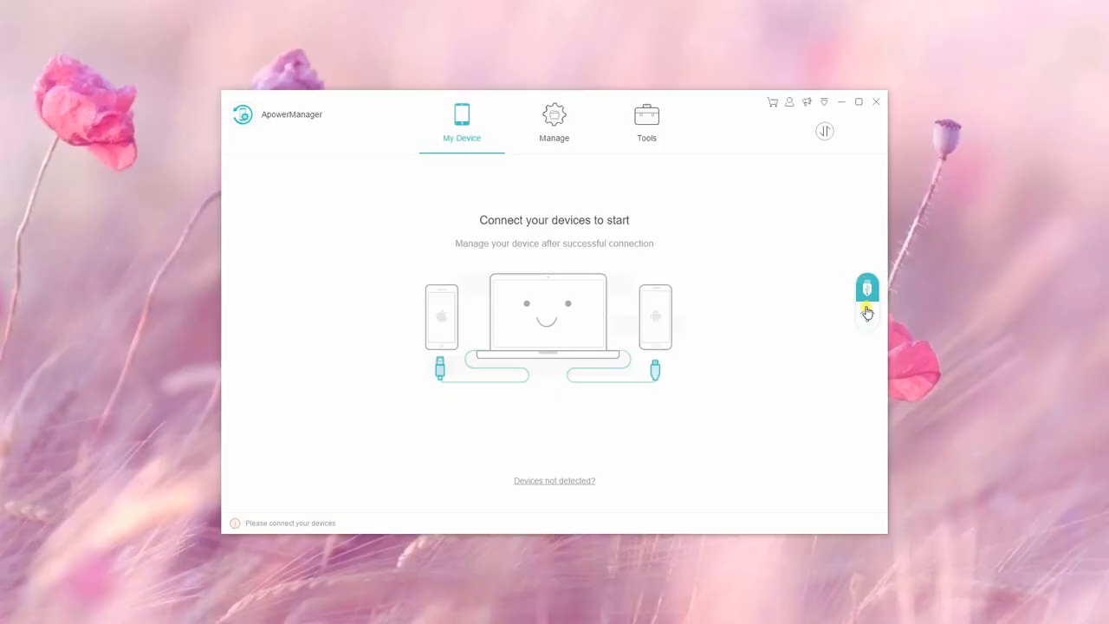
# Connect the SM-C710F phone to ApowerManager and browse its photos
pyautogui.click(867, 314)
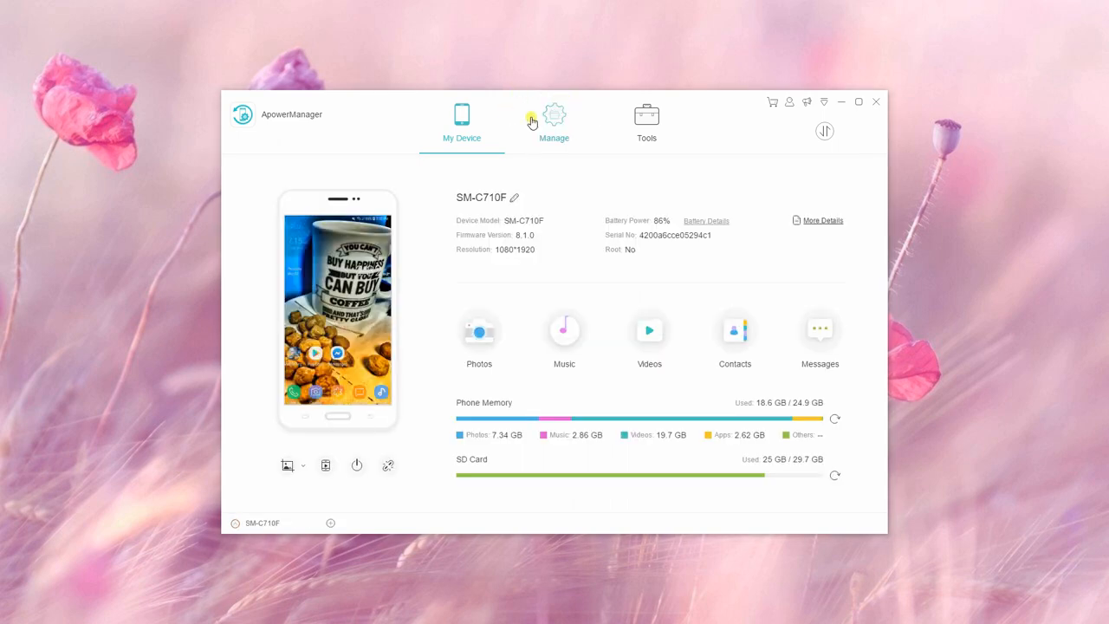
pyautogui.click(554, 117)
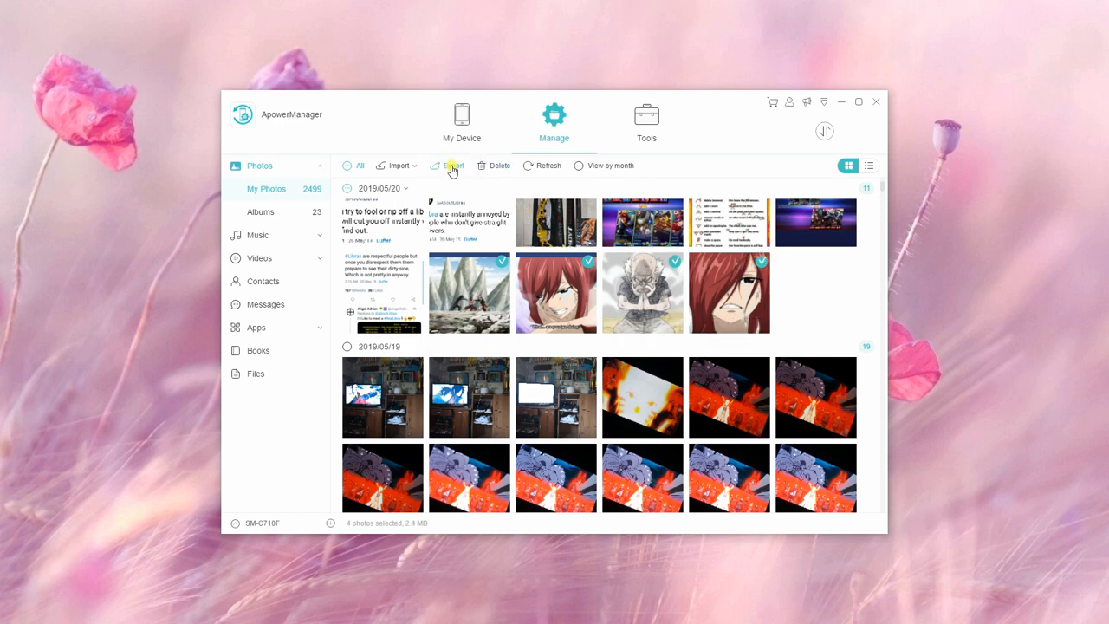
pyautogui.click(450, 166)
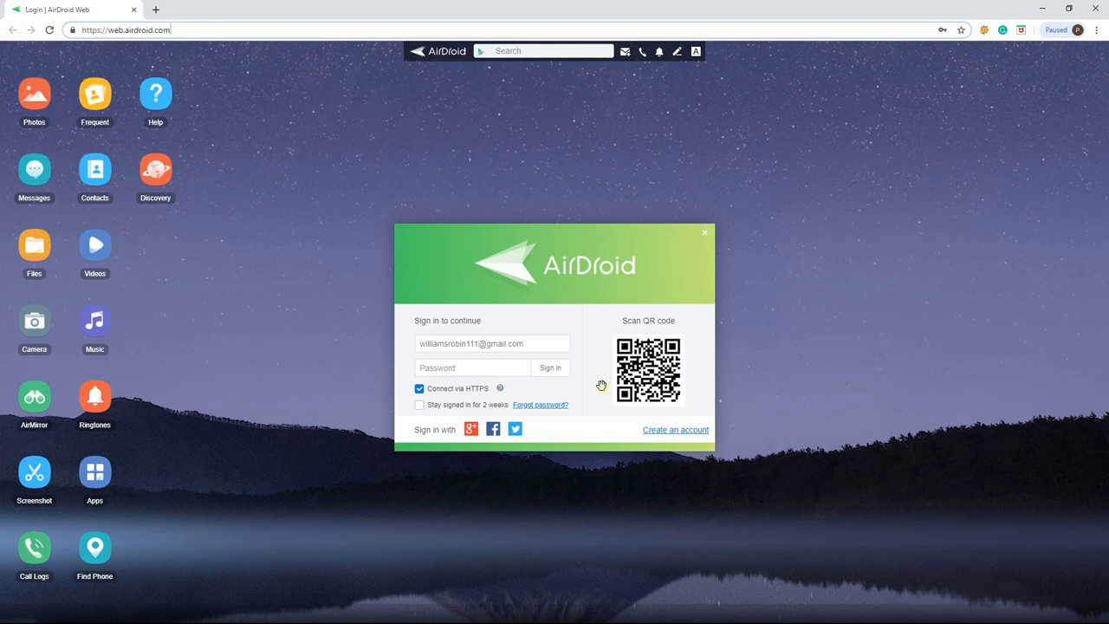
# Enter the account password and sign in to AirDroid Web
pyautogui.write('password')
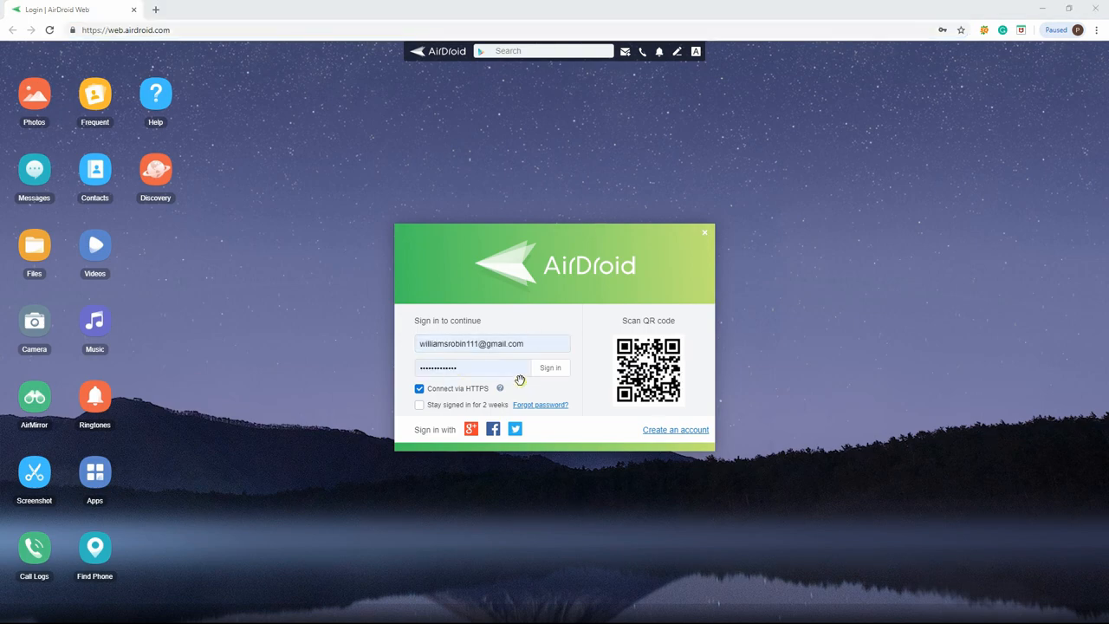
pyautogui.click(551, 367)
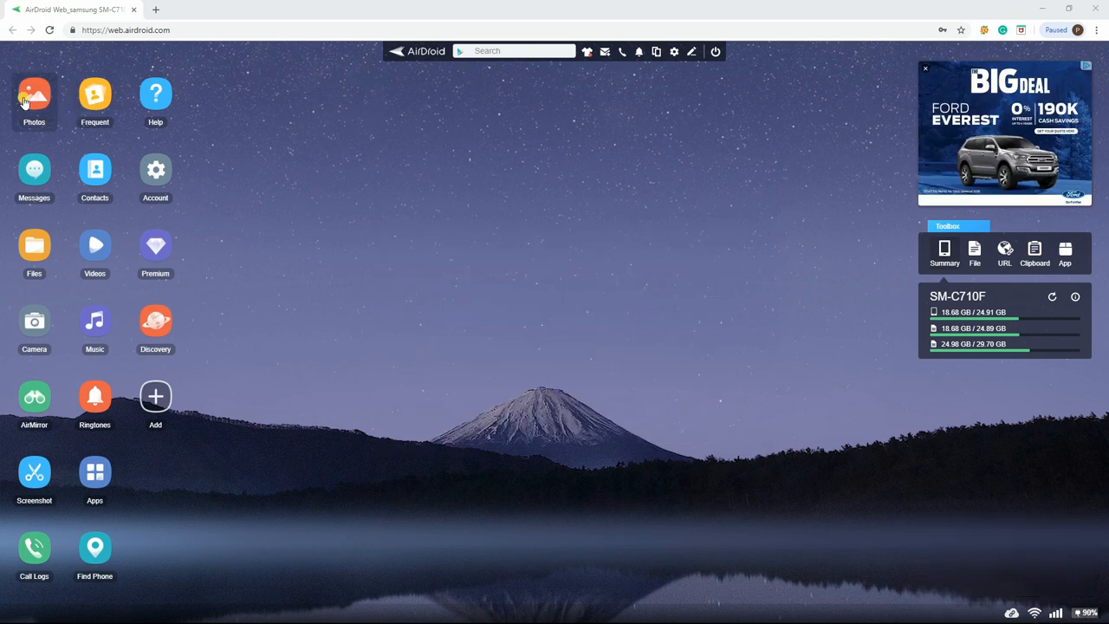
# Open the phone's Photos and select the first Camera album photo
pyautogui.click(34, 95)
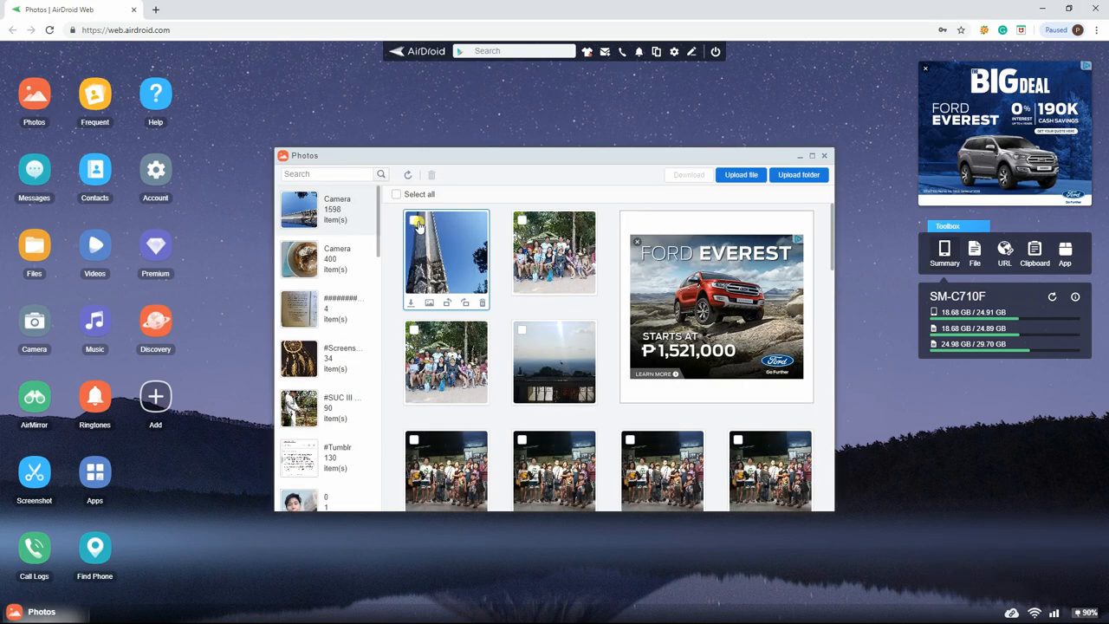
pyautogui.click(521, 329)
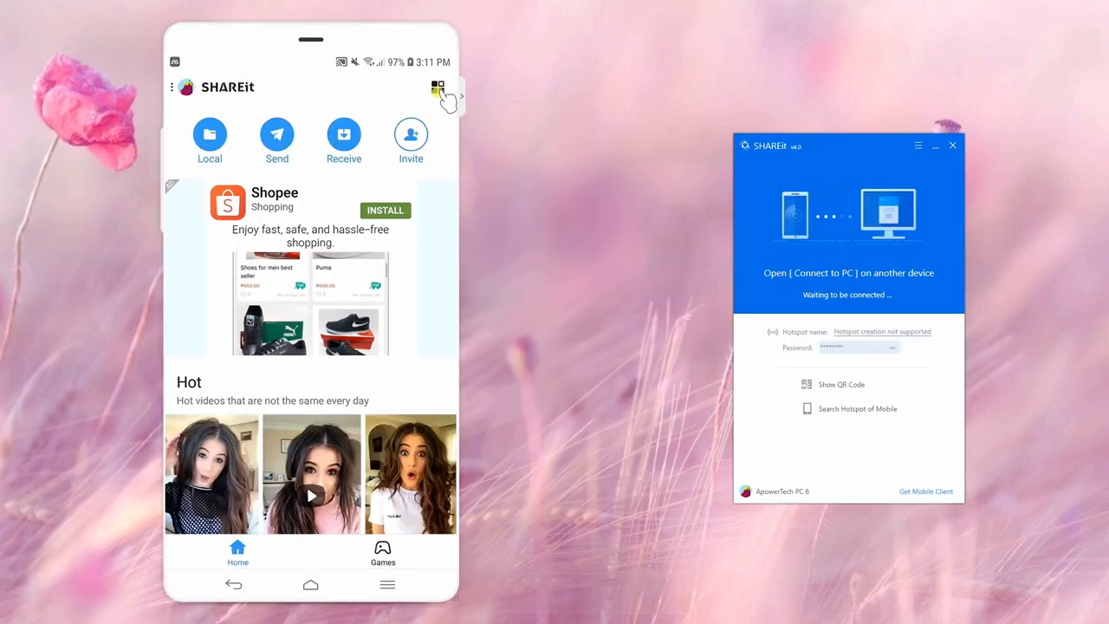
# Connect the phone to ApowerTech PC 6 via SHAREit and open its Photos
pyautogui.click(438, 91)
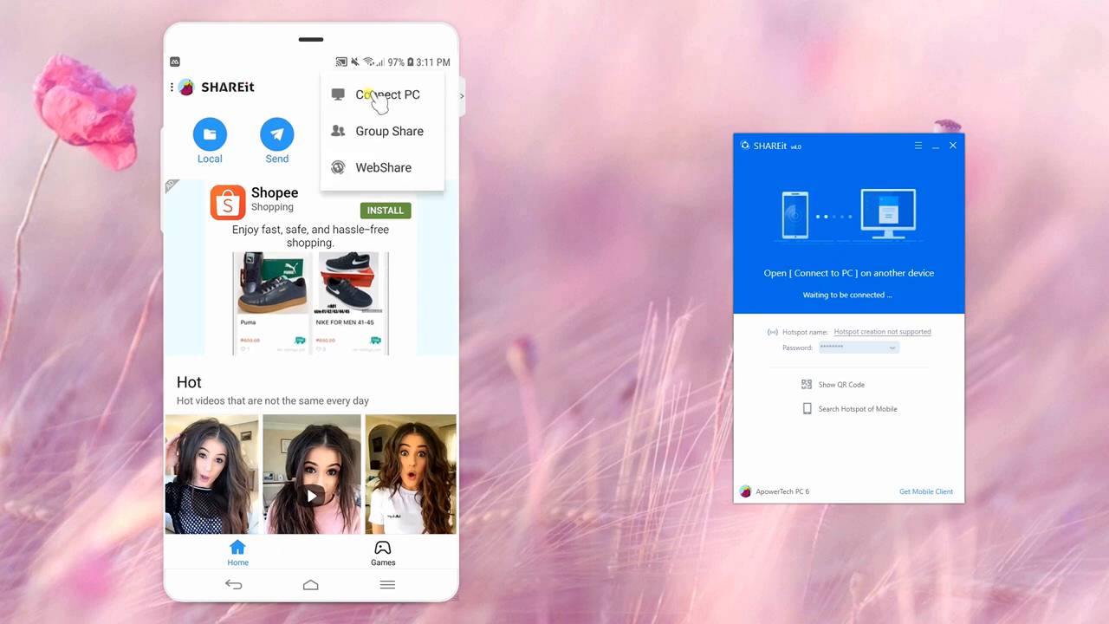
pyautogui.click(387, 94)
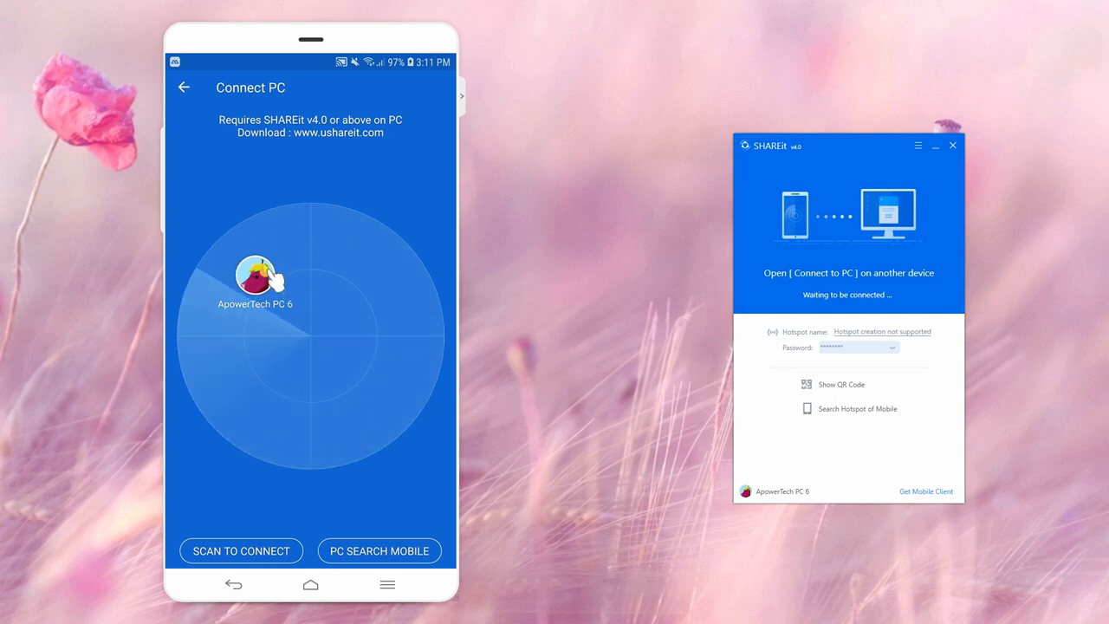
pyautogui.click(255, 273)
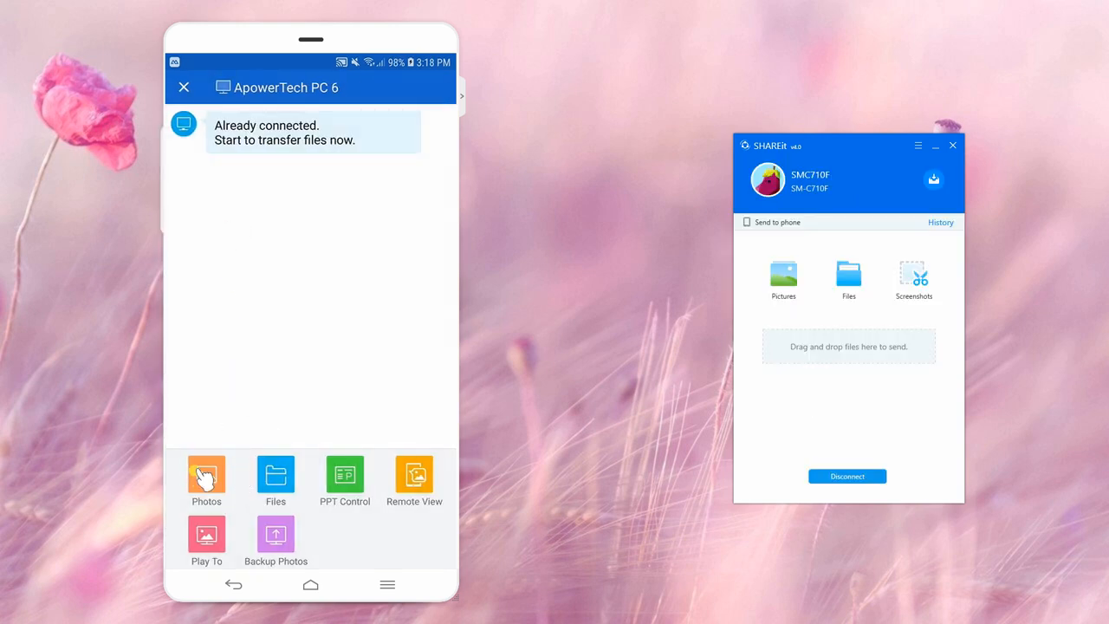
pyautogui.click(207, 482)
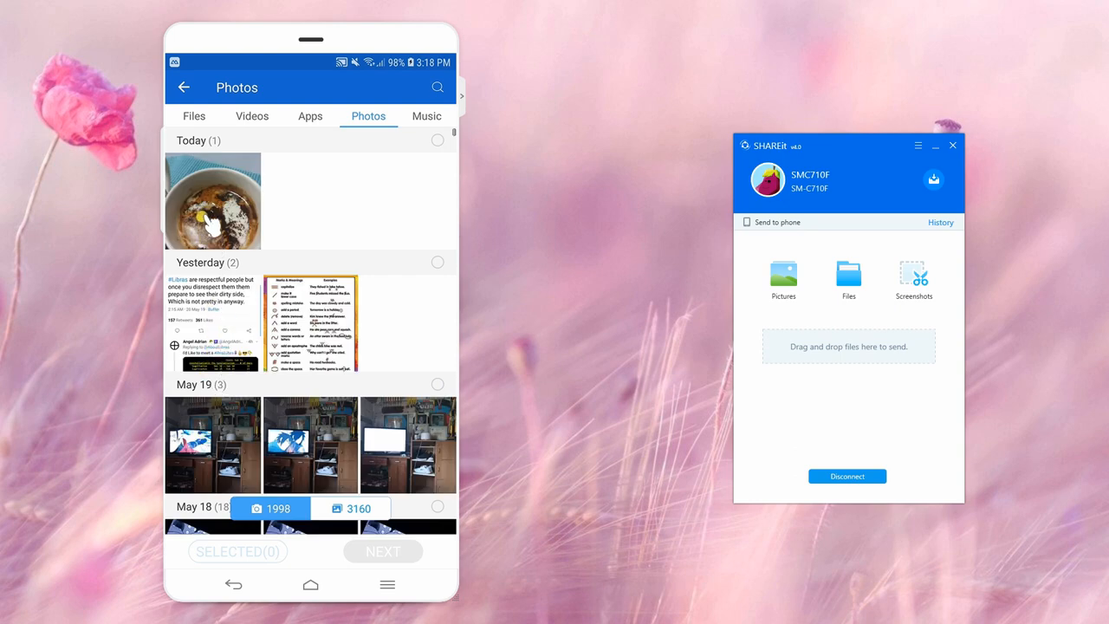